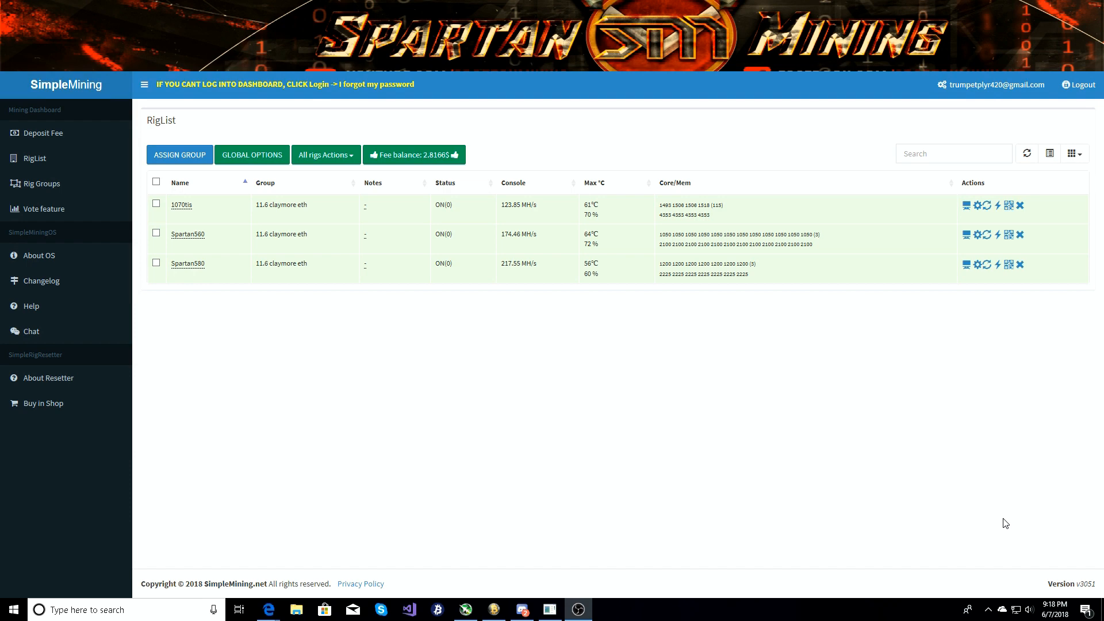
pyautogui.moveTo(592, 543)
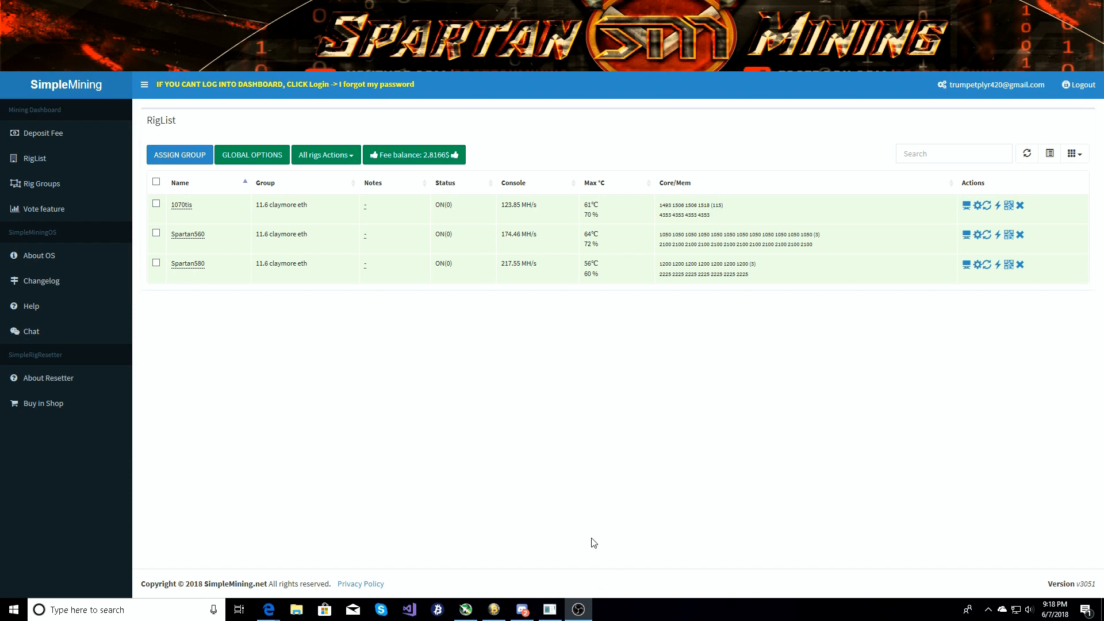
pyautogui.moveTo(319, 208)
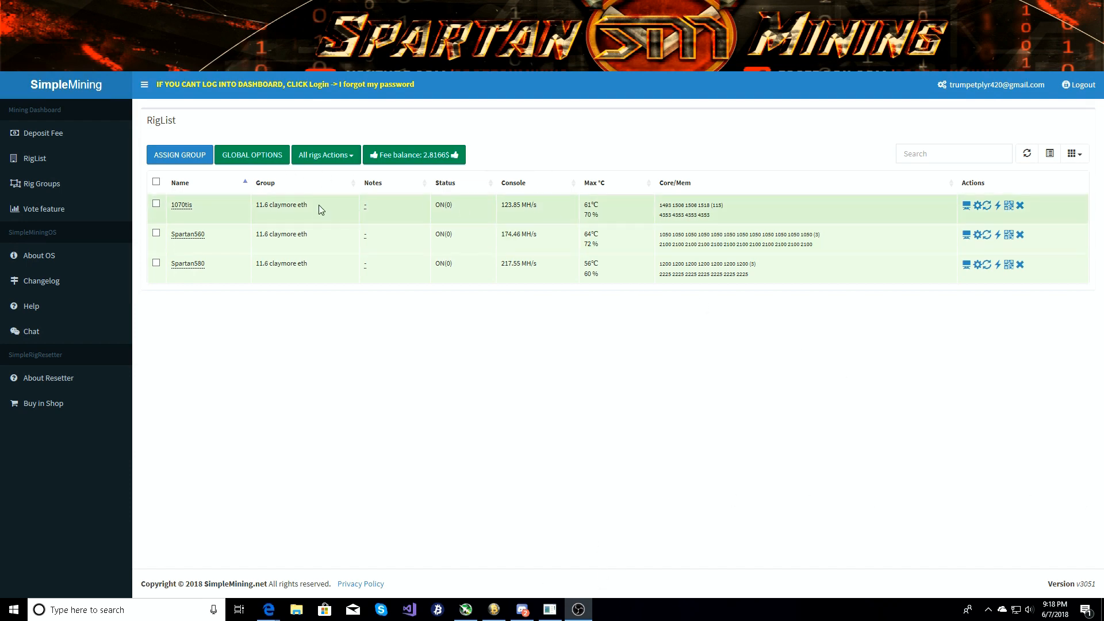
pyautogui.moveTo(523, 204)
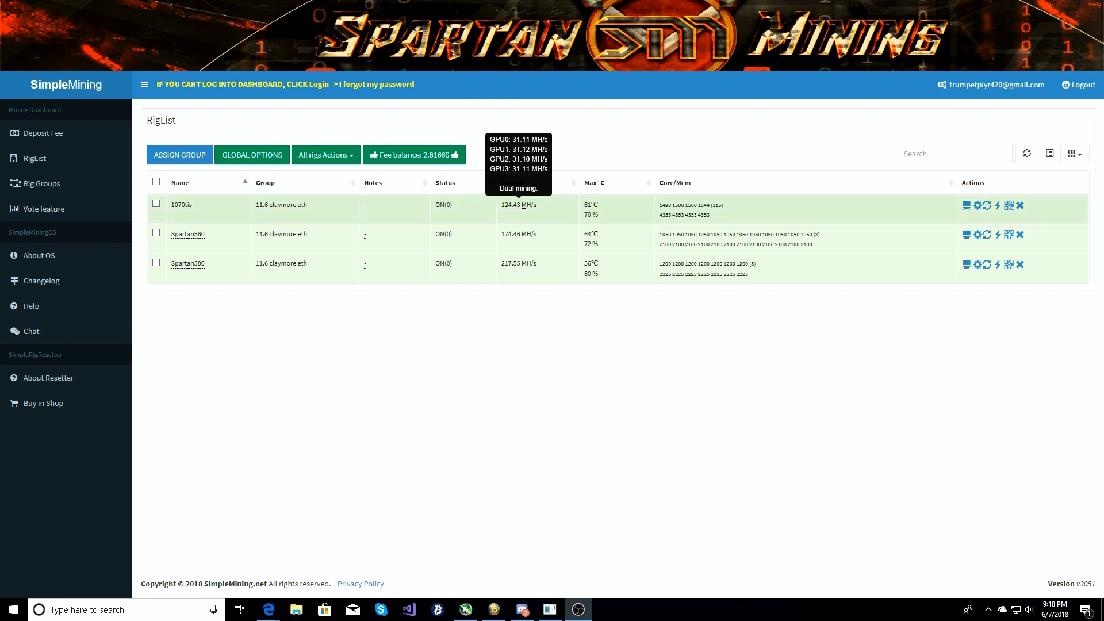
pyautogui.moveTo(531, 214)
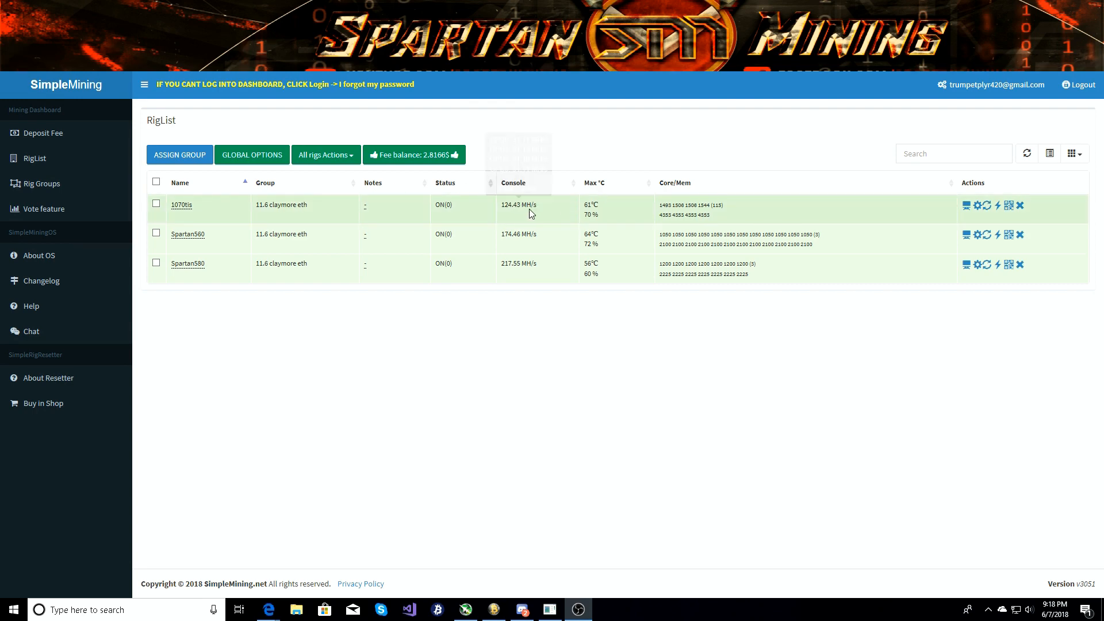
pyautogui.moveTo(654, 220)
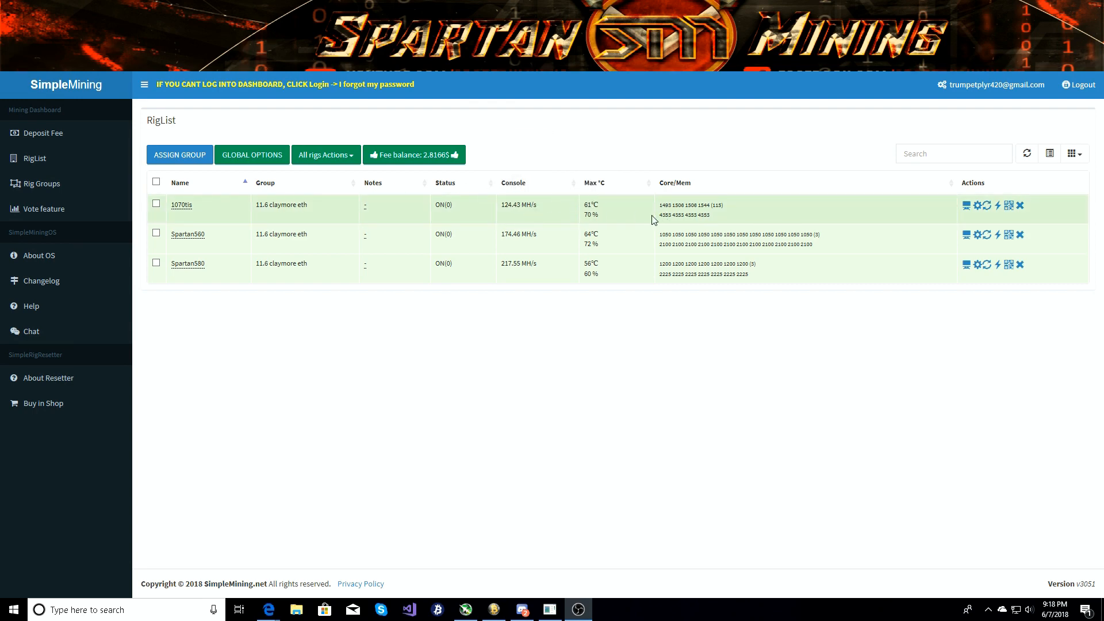
pyautogui.moveTo(591, 204)
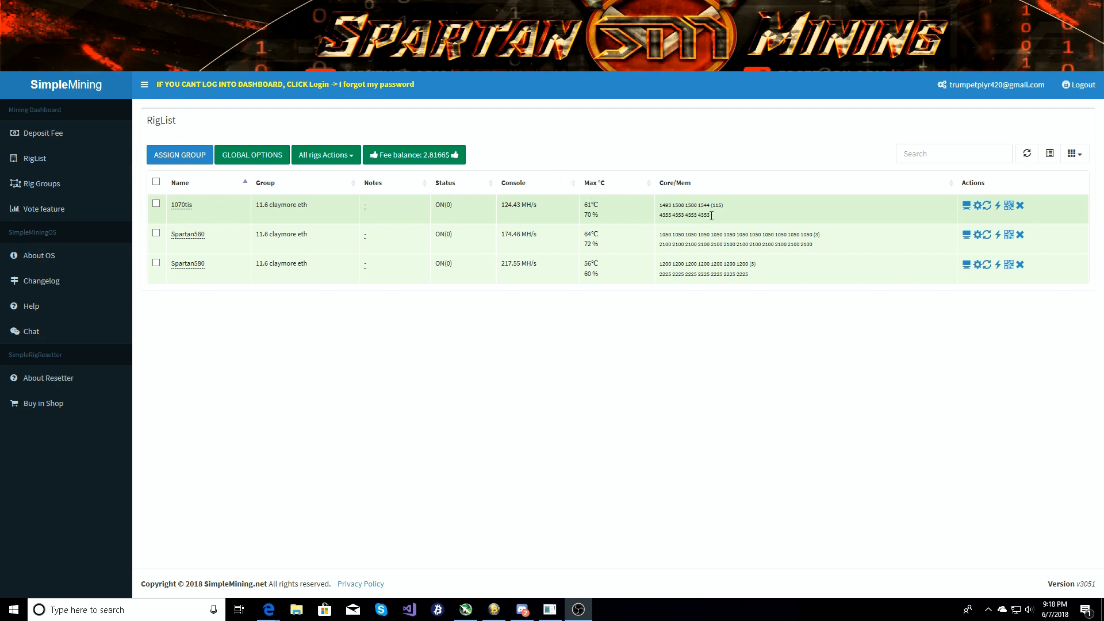
pyautogui.click(977, 205)
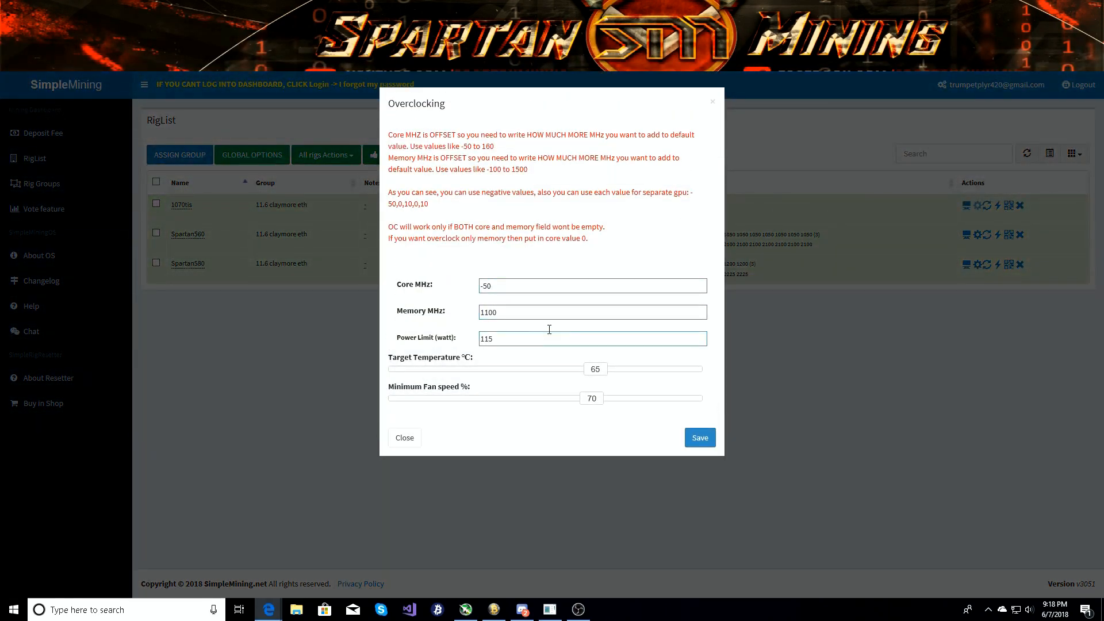
pyautogui.moveTo(713, 104)
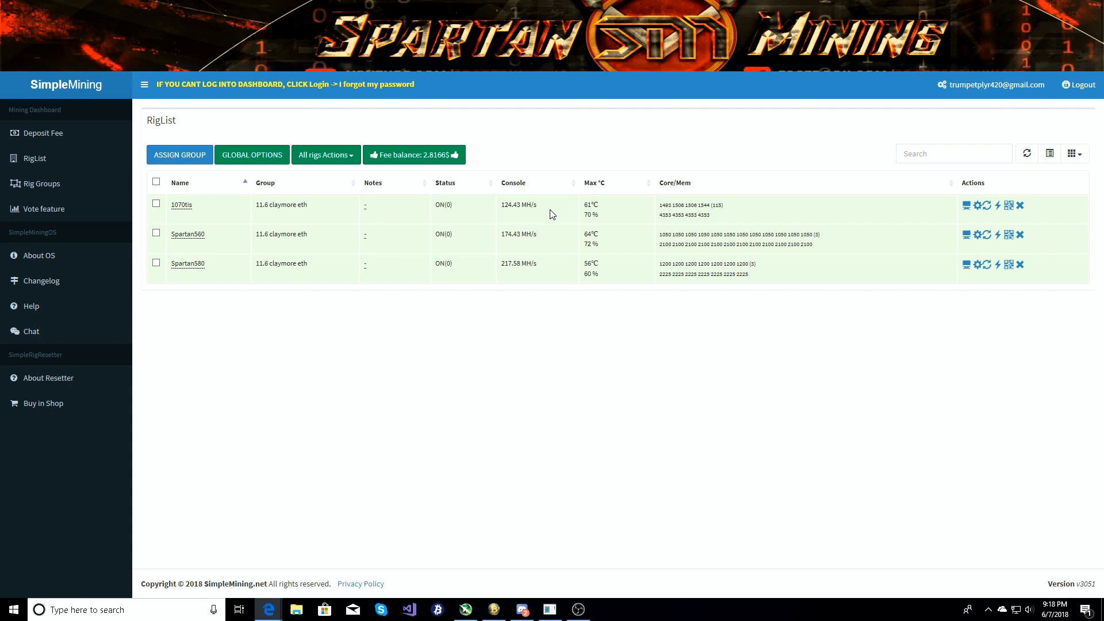
pyautogui.moveTo(196, 245)
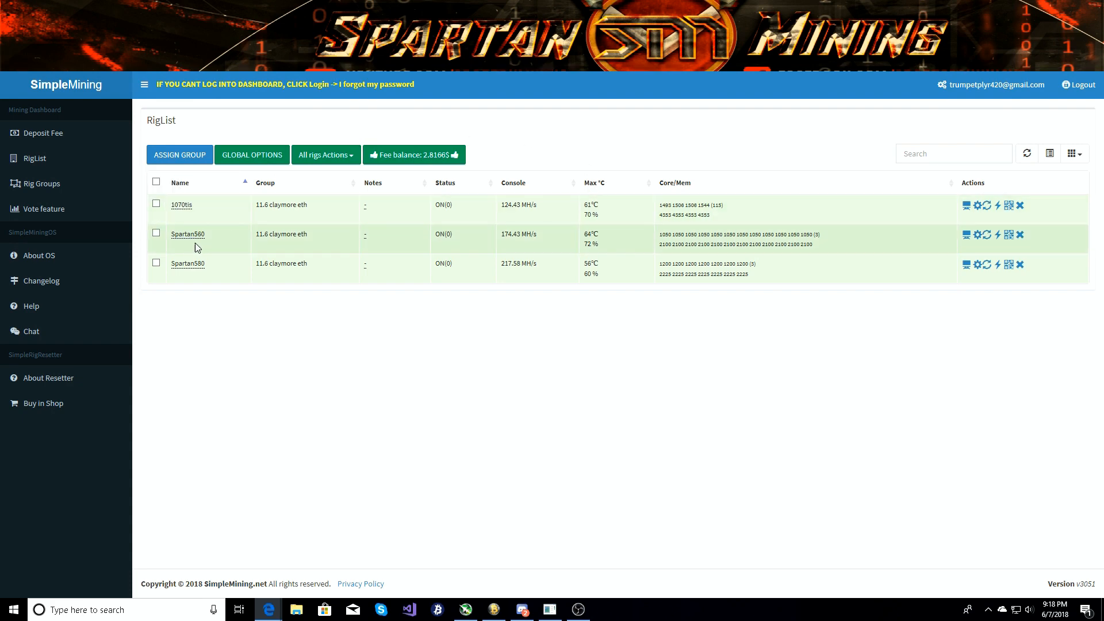
pyautogui.moveTo(187, 235)
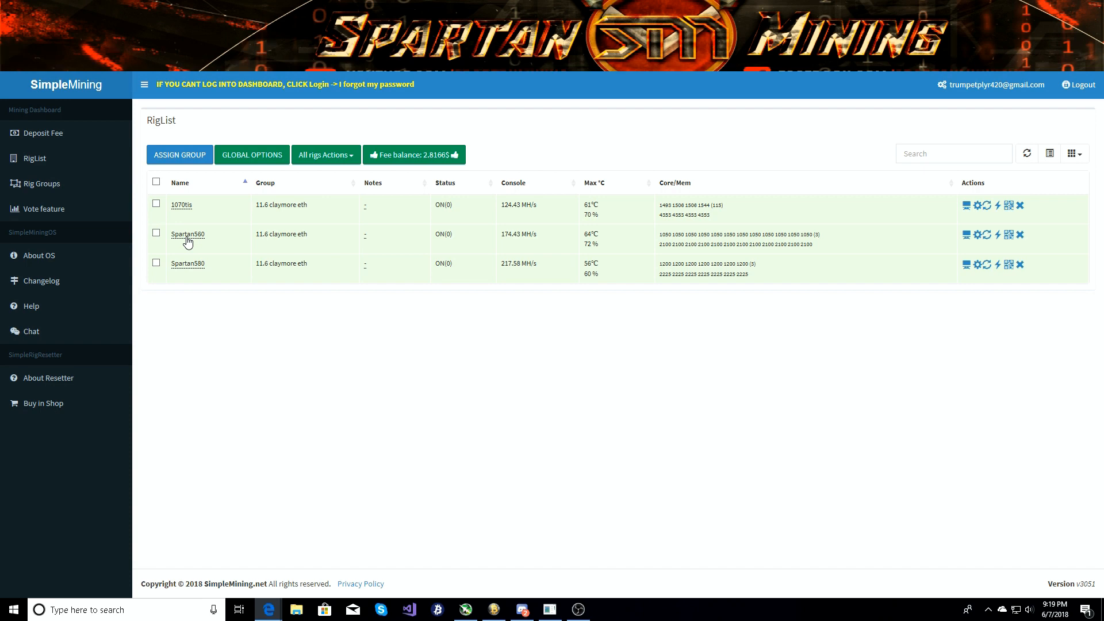
pyautogui.moveTo(194, 249)
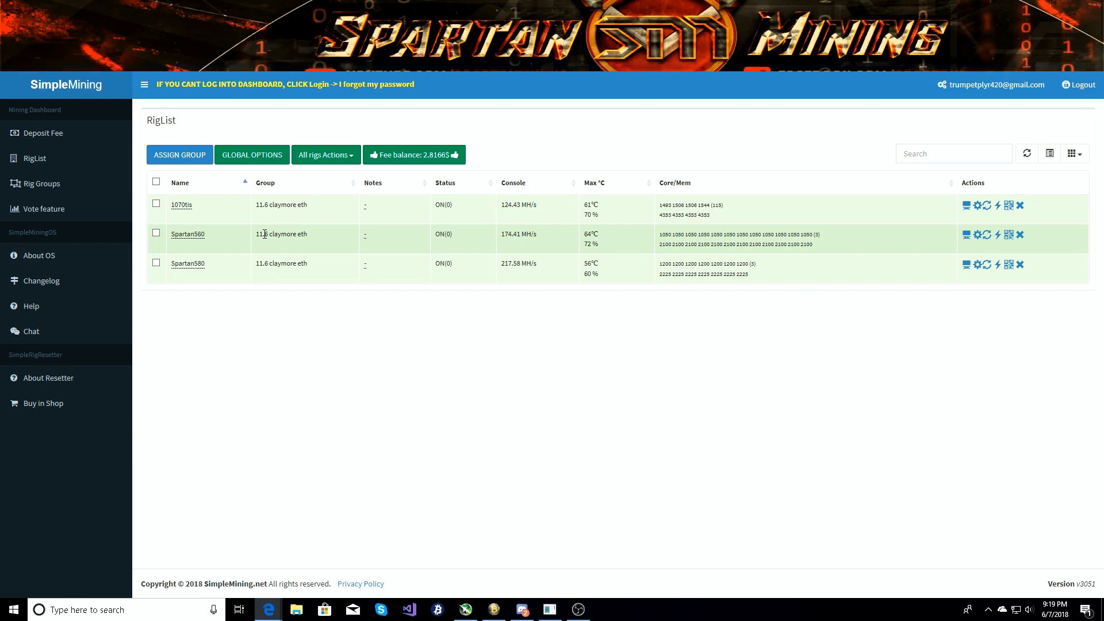
pyautogui.moveTo(450, 243)
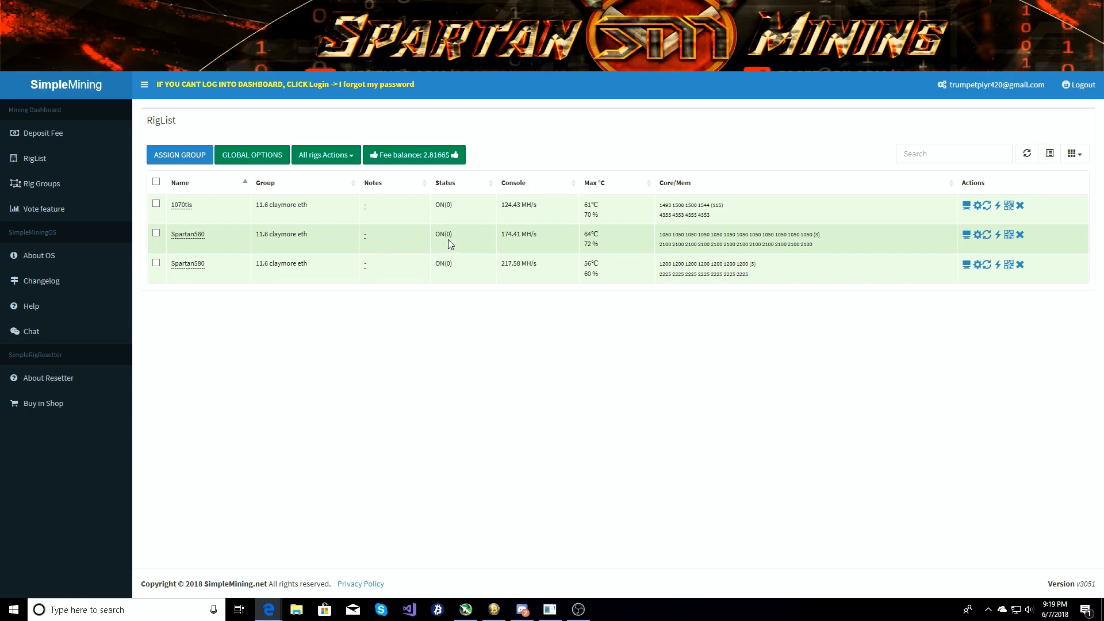
pyautogui.moveTo(518, 235)
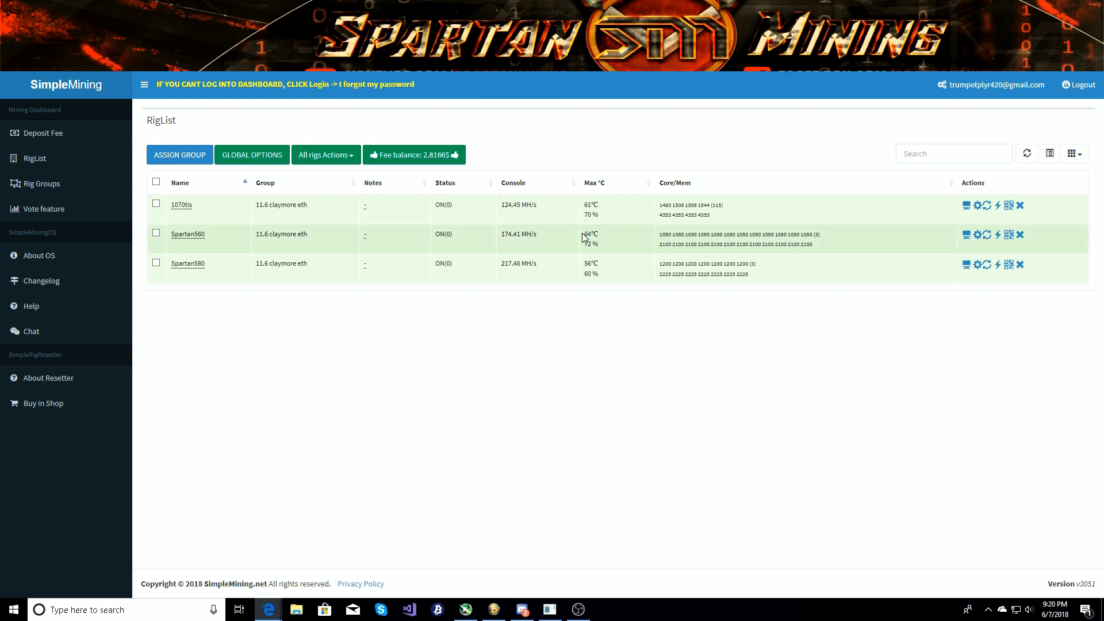
pyautogui.moveTo(592, 234)
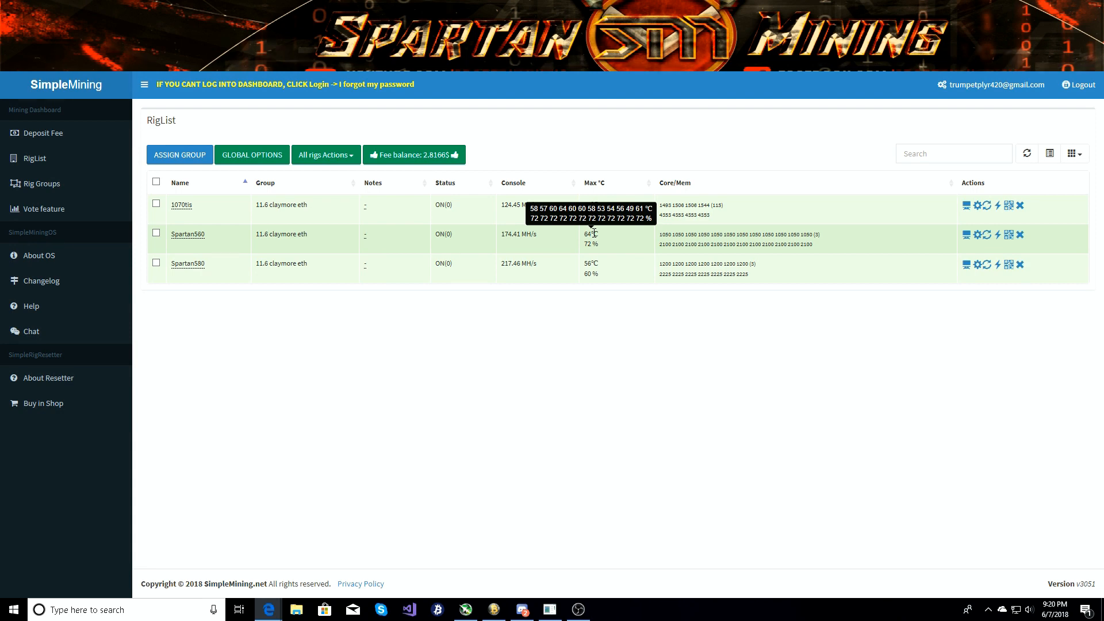
pyautogui.moveTo(676, 232)
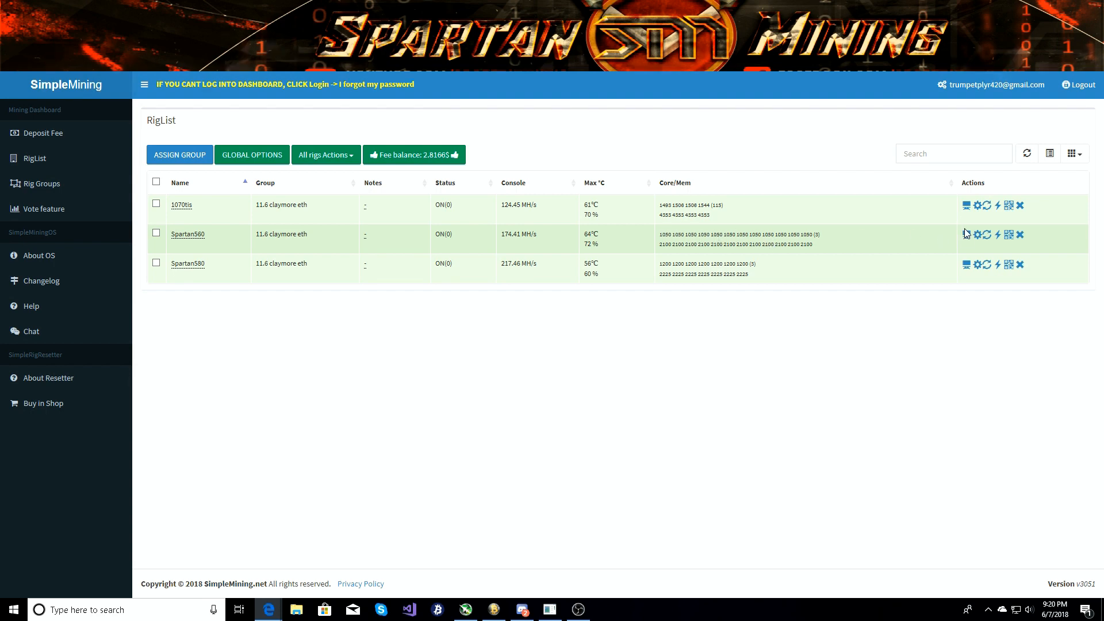
pyautogui.click(977, 234)
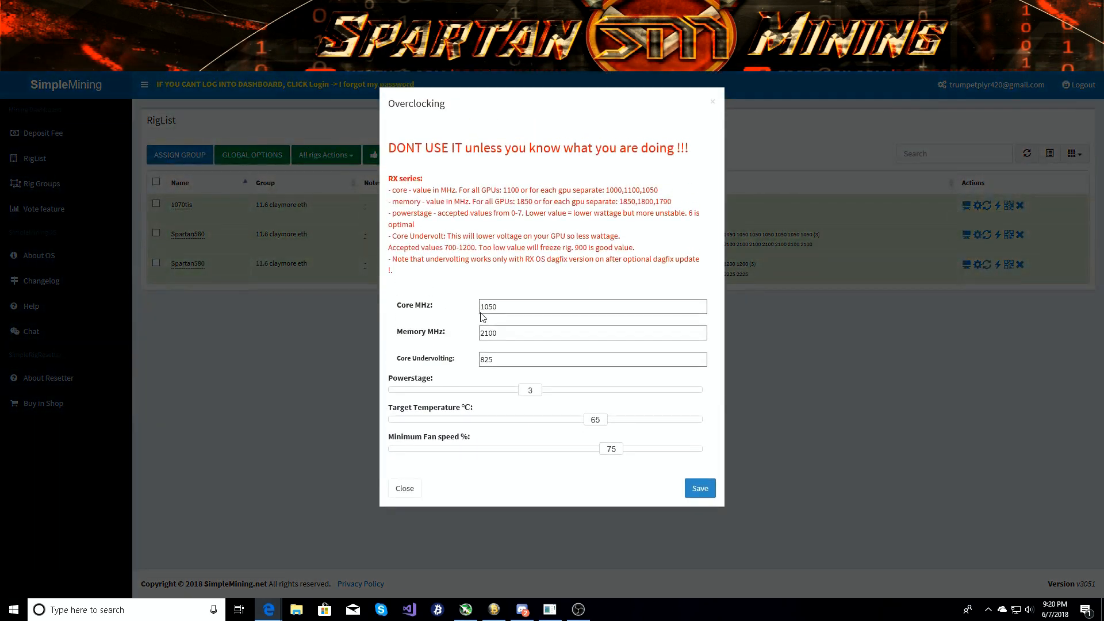
pyautogui.moveTo(485, 344)
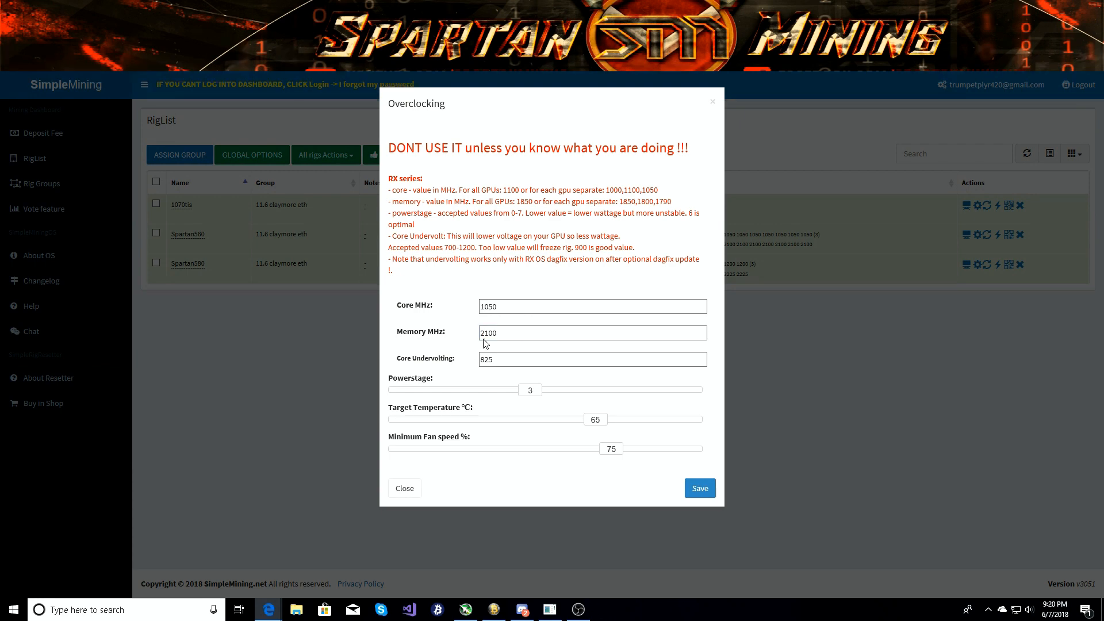
pyautogui.click(592, 358)
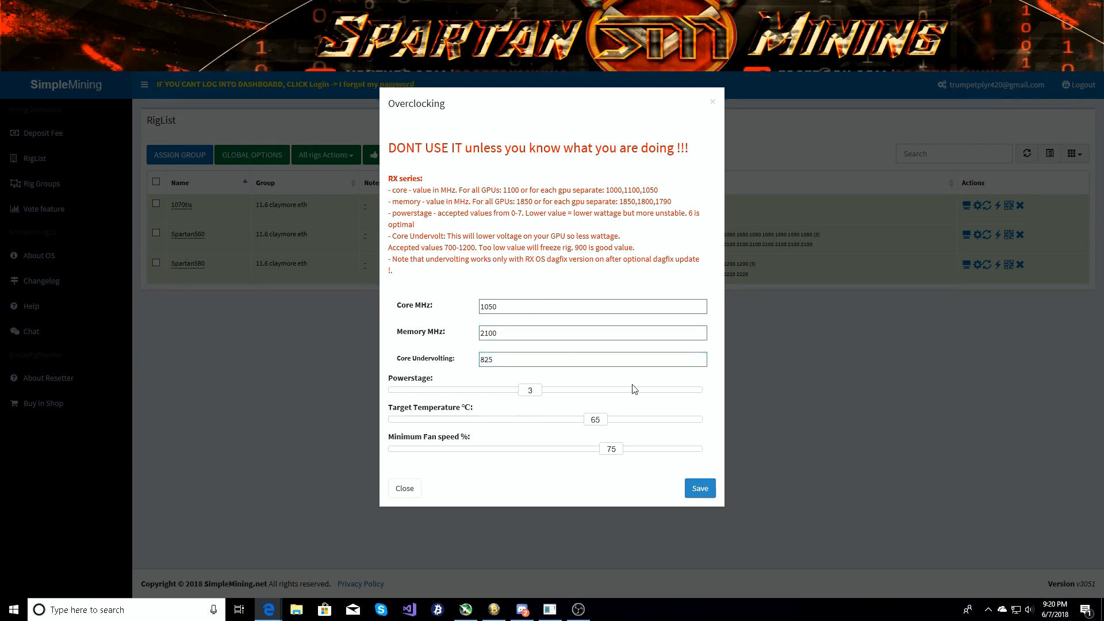
pyautogui.click(404, 488)
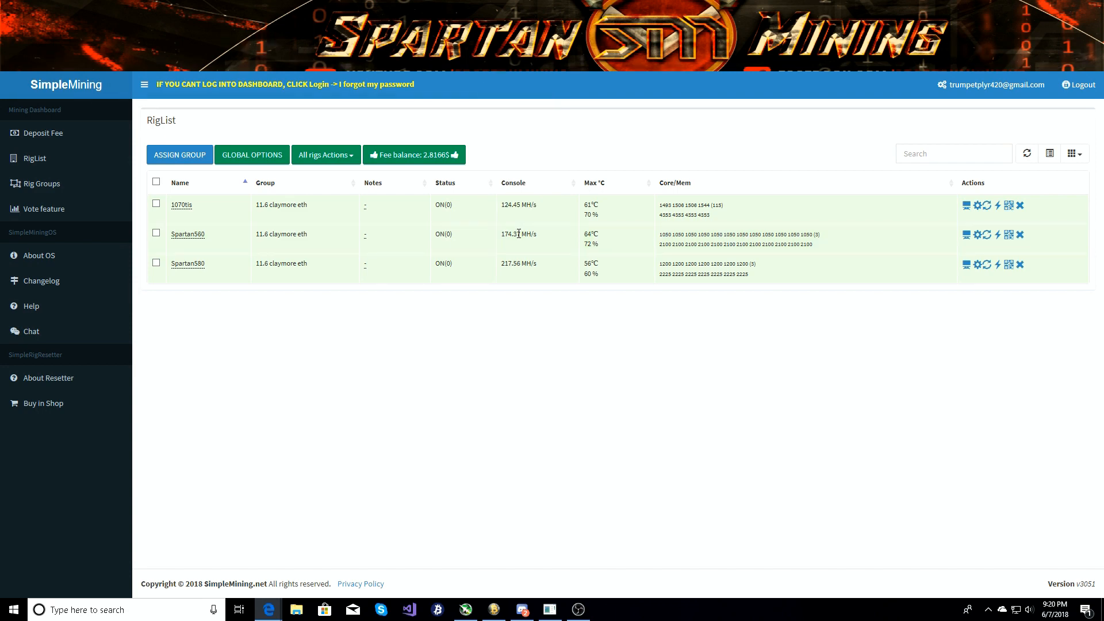
pyautogui.moveTo(510, 234)
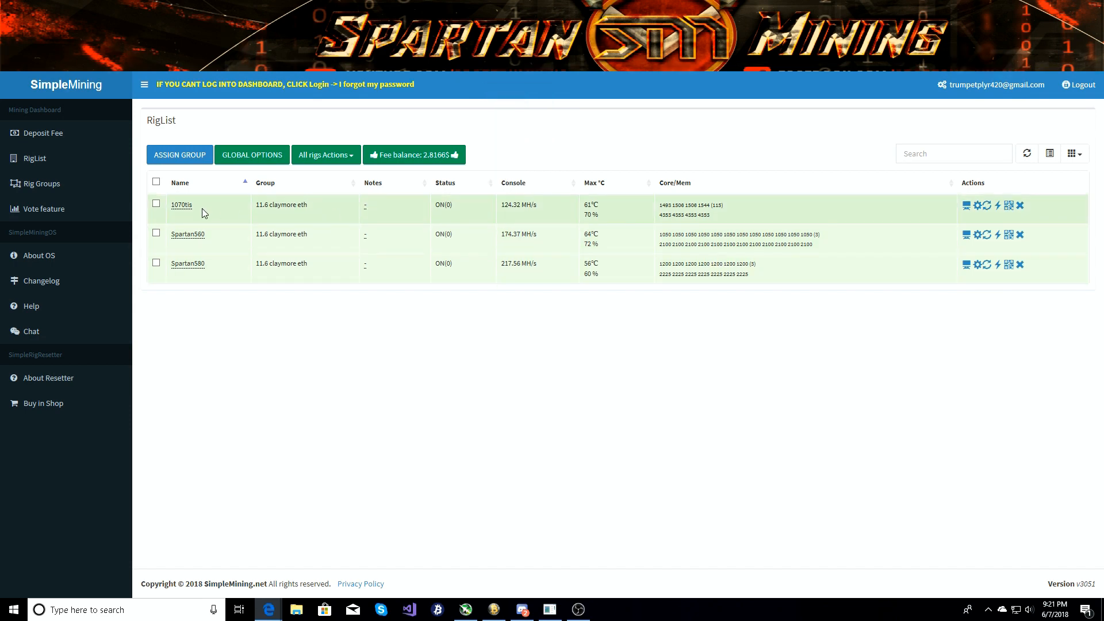
pyautogui.moveTo(523, 235)
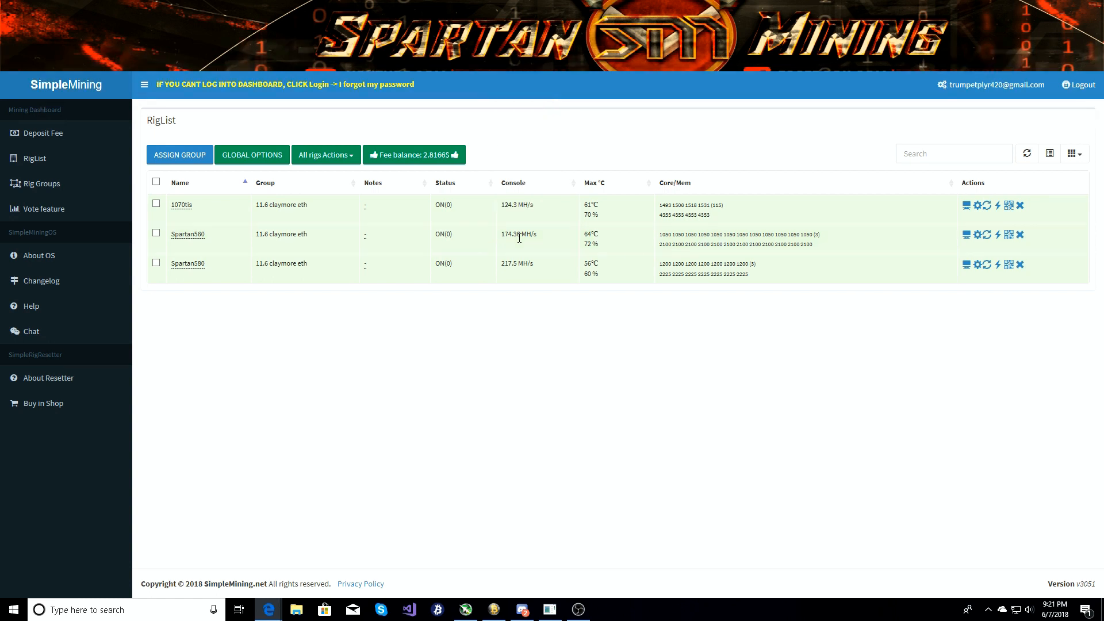
pyautogui.moveTo(519, 236)
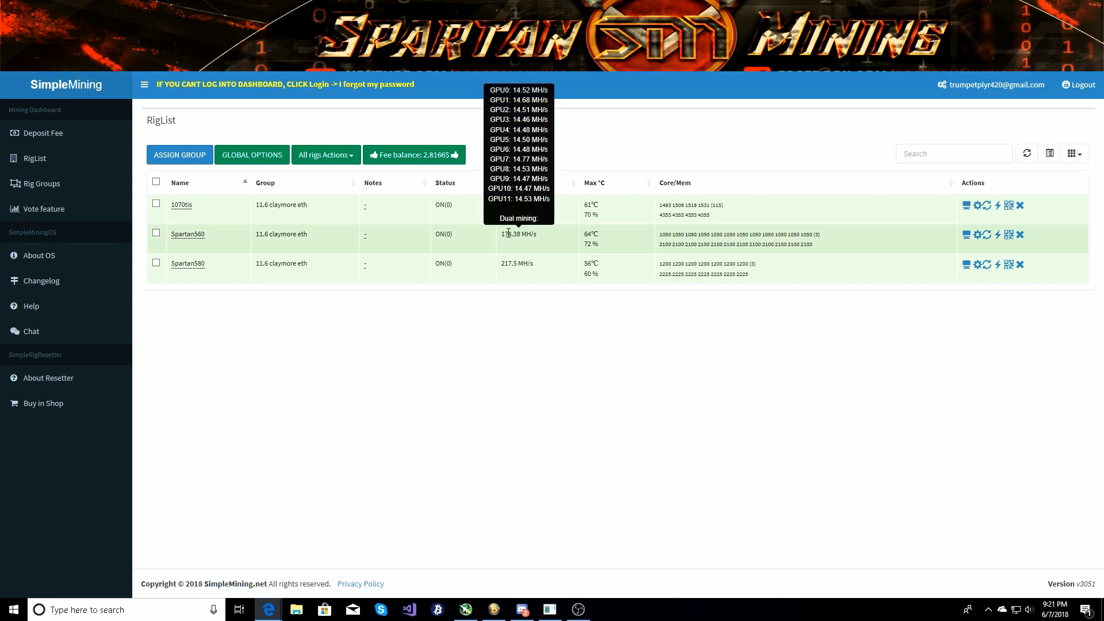
pyautogui.moveTo(536, 237)
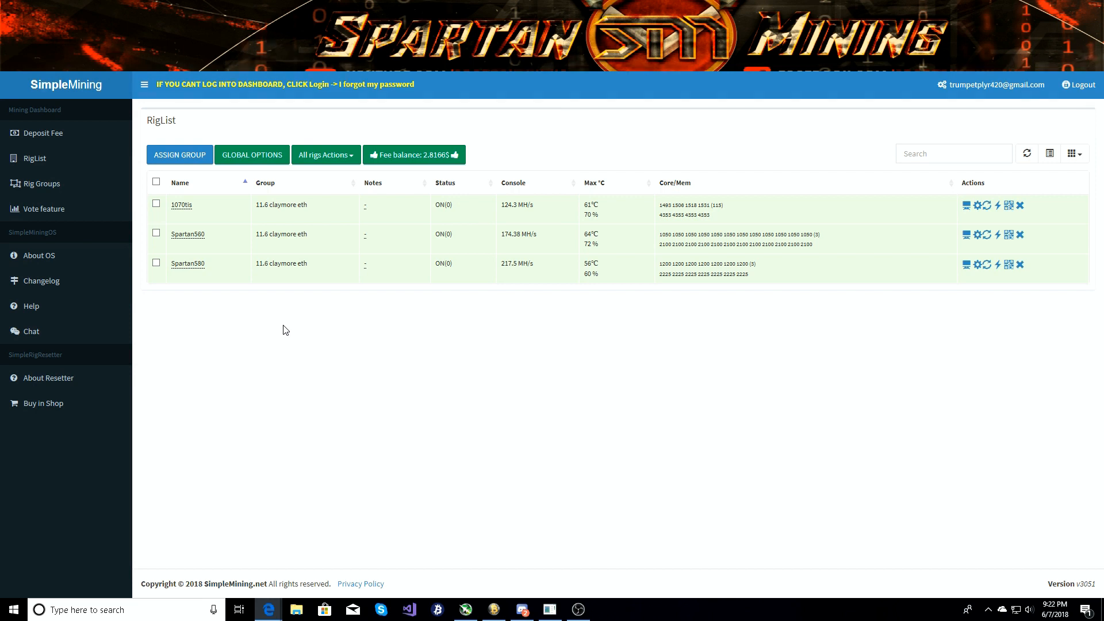
pyautogui.moveTo(297, 318)
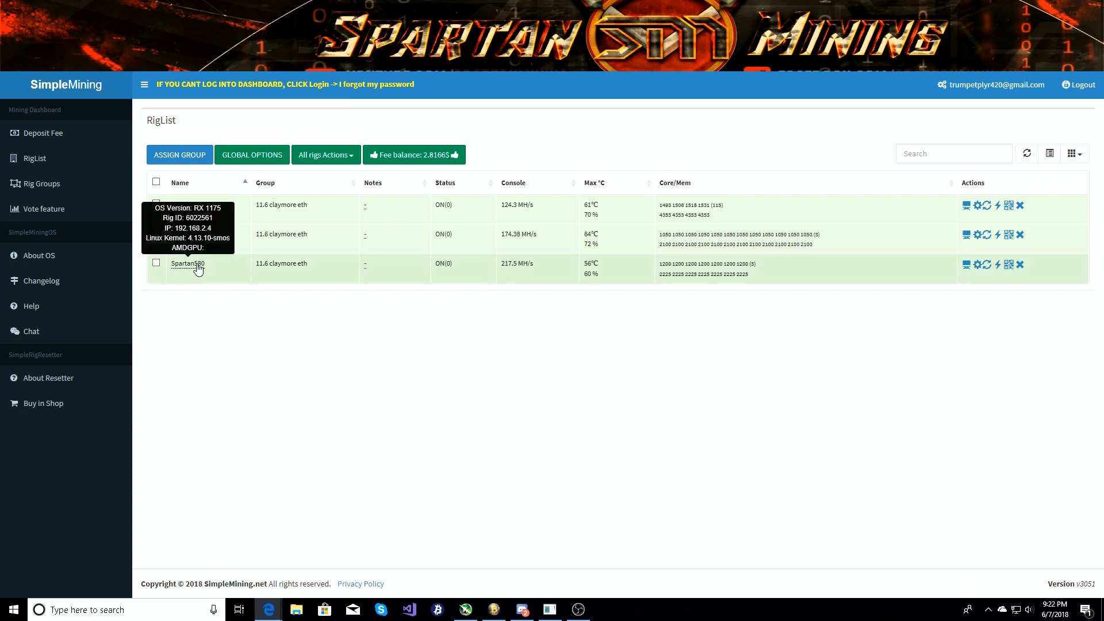
pyautogui.moveTo(478, 267)
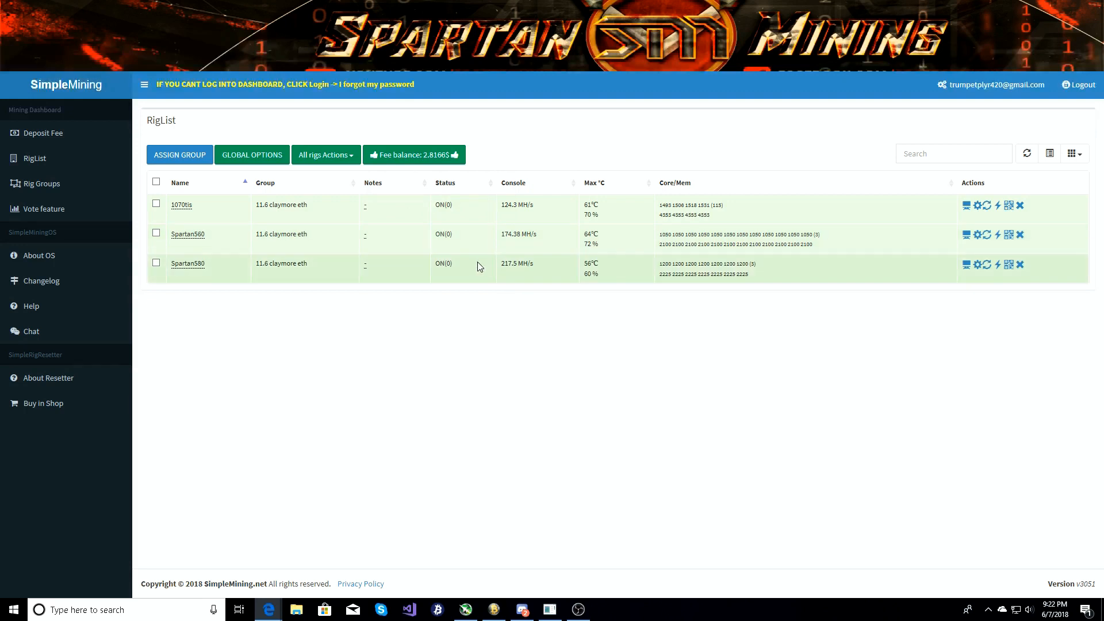
pyautogui.moveTo(540, 312)
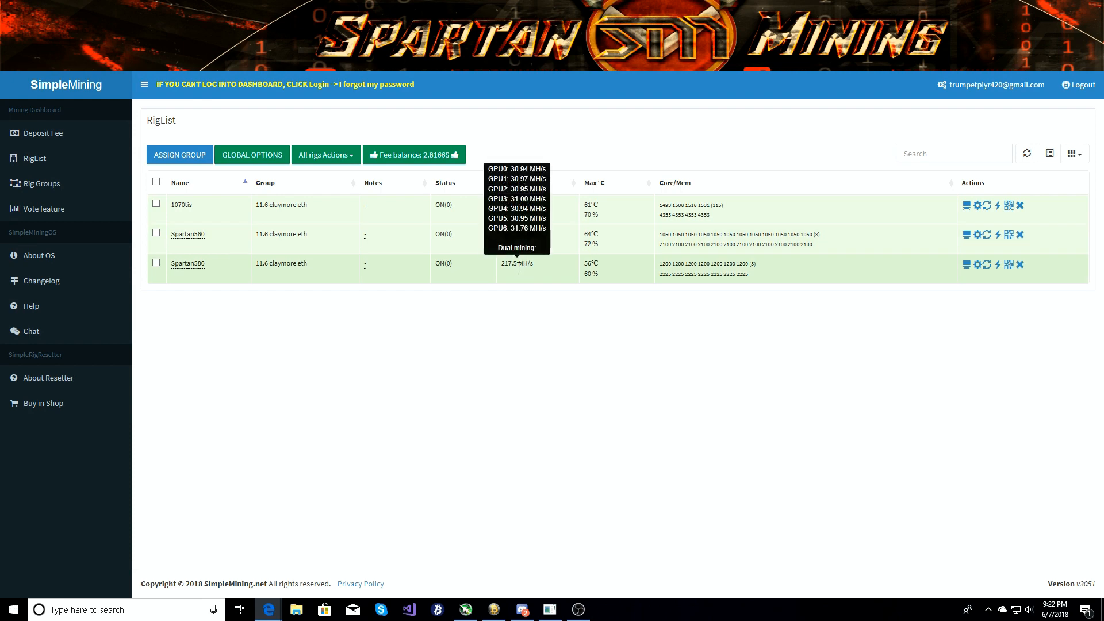
pyautogui.moveTo(523, 253)
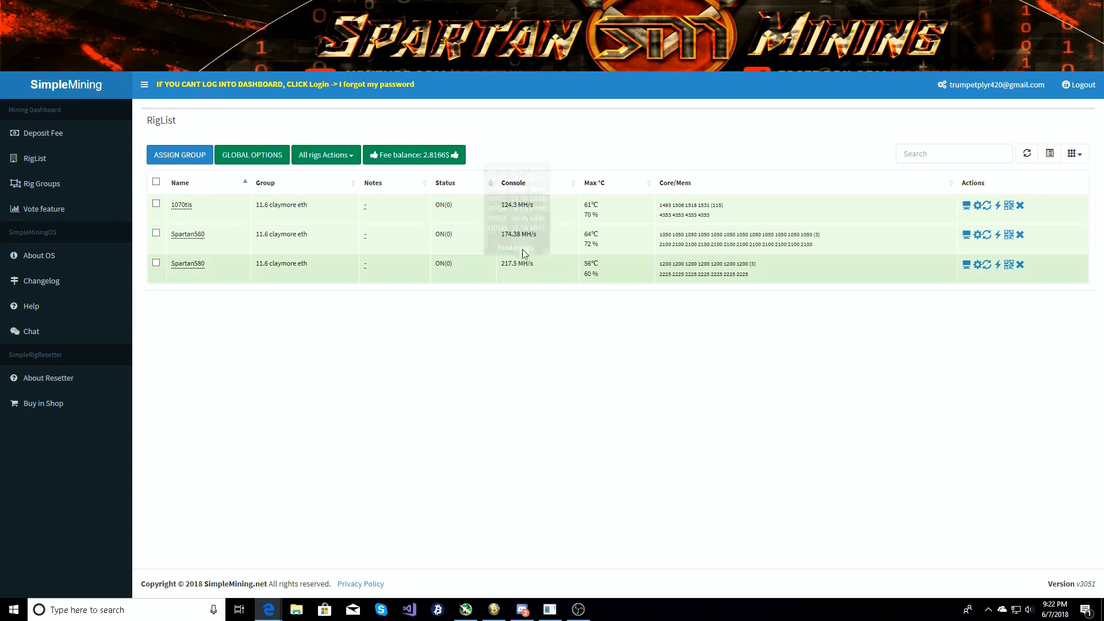
pyautogui.moveTo(521, 262)
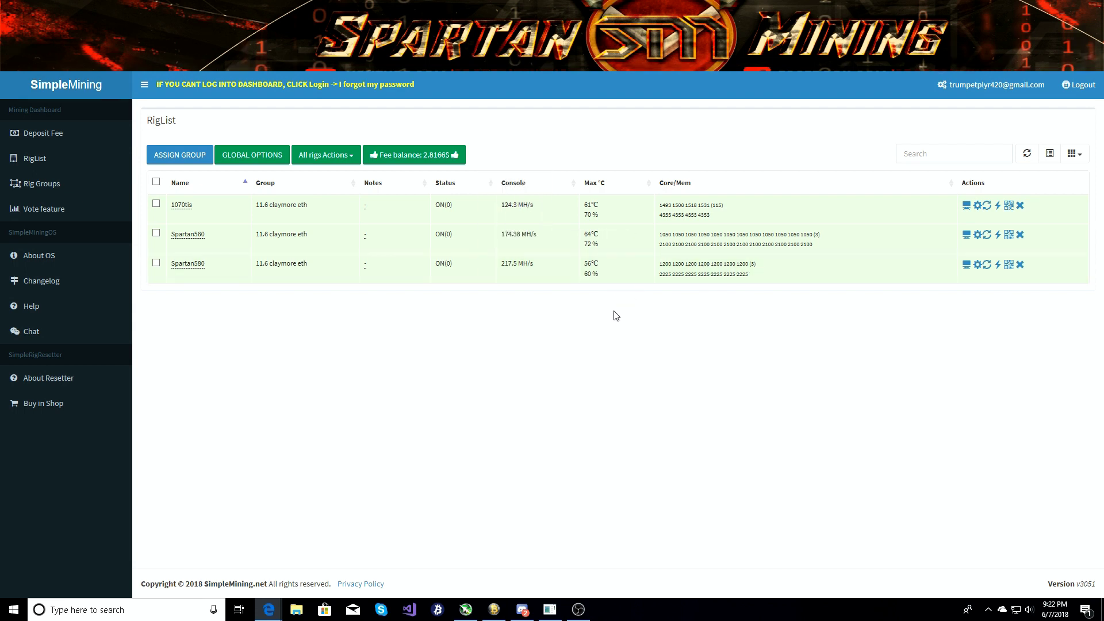
pyautogui.moveTo(591, 271)
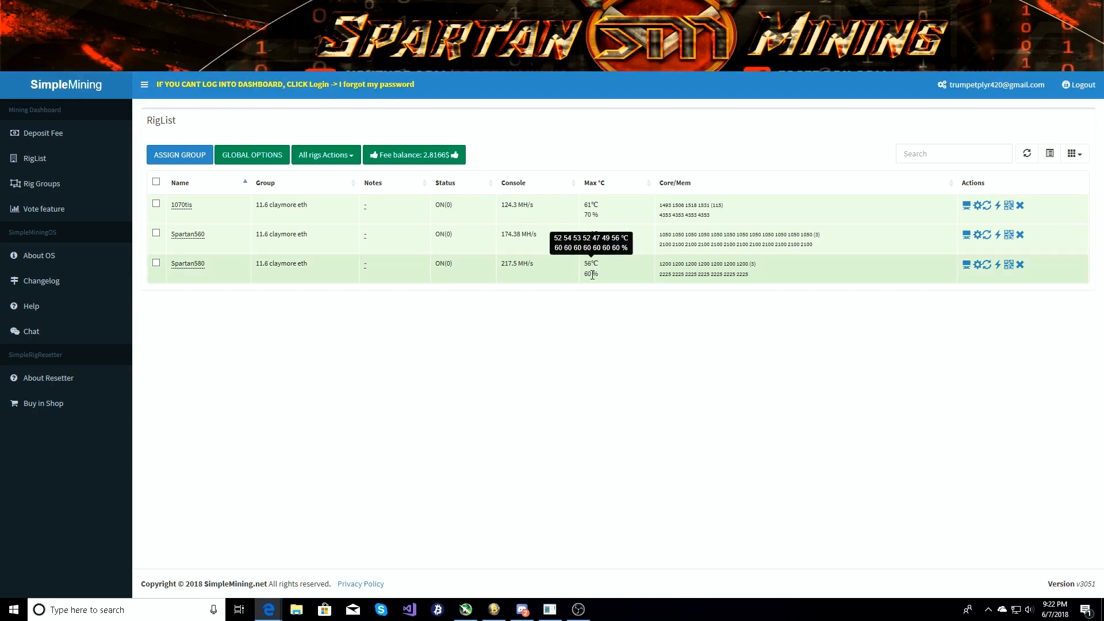
pyautogui.moveTo(691, 319)
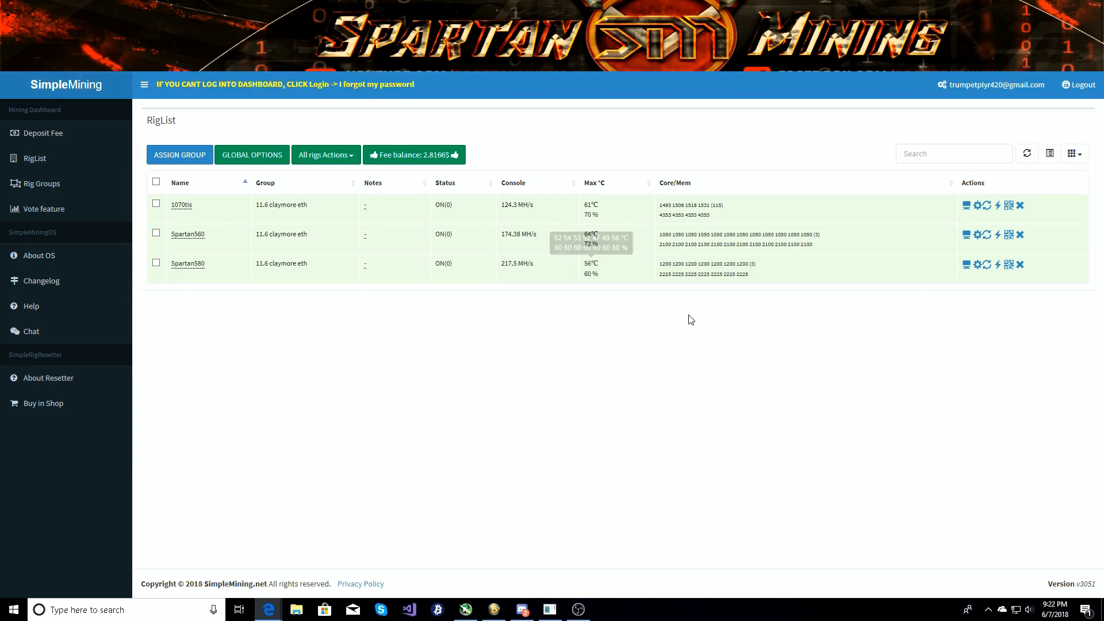
pyautogui.click(977, 265)
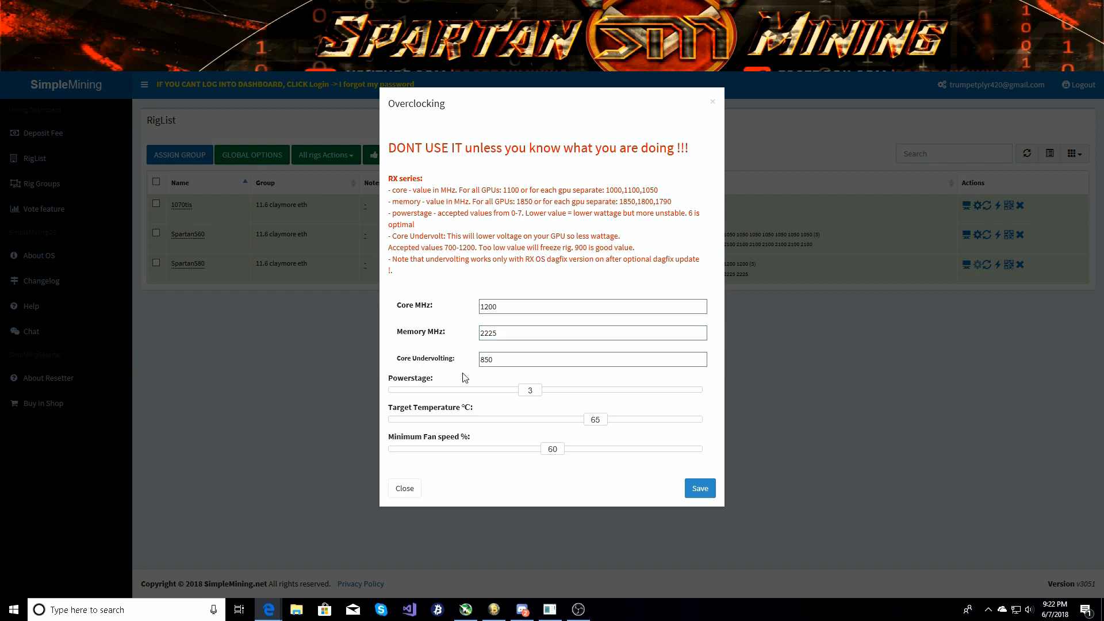
pyautogui.moveTo(750, 223)
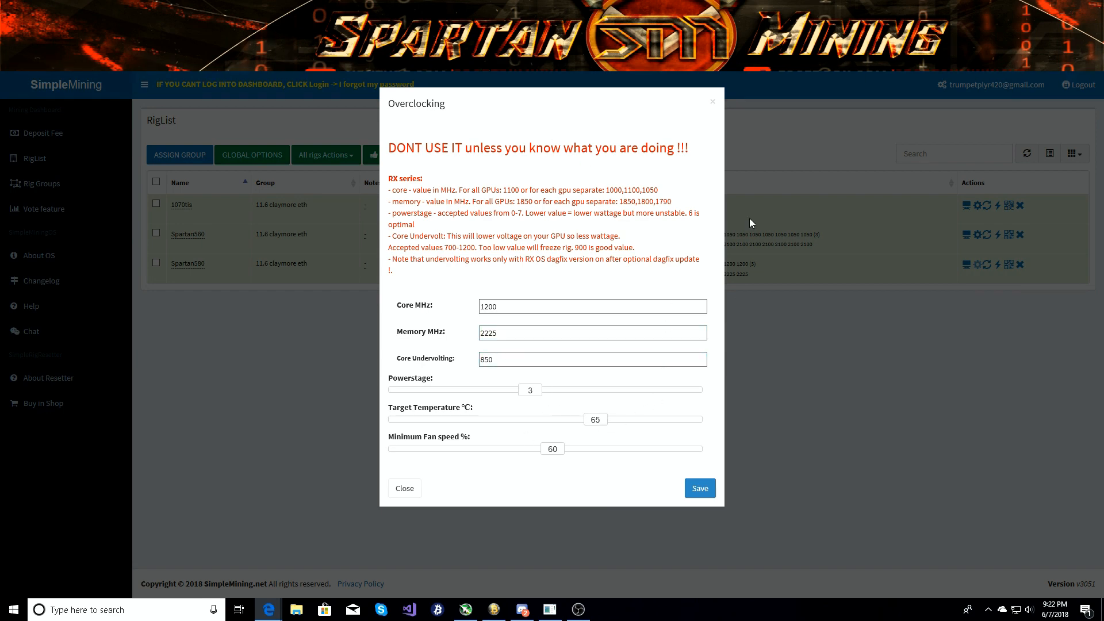
pyautogui.click(405, 488)
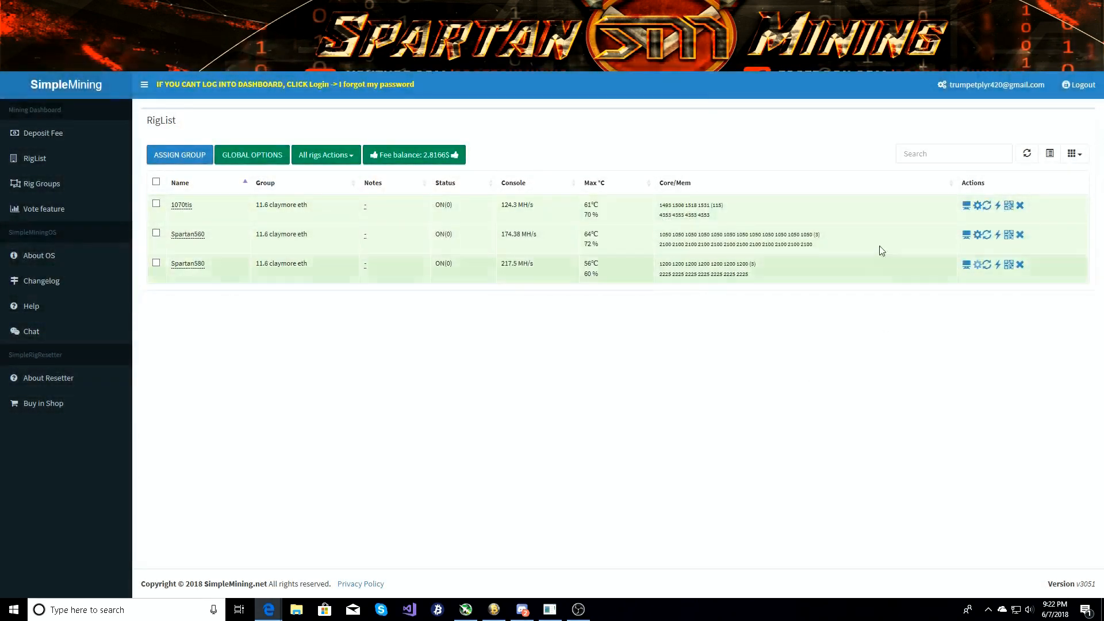
pyautogui.moveTo(432, 229)
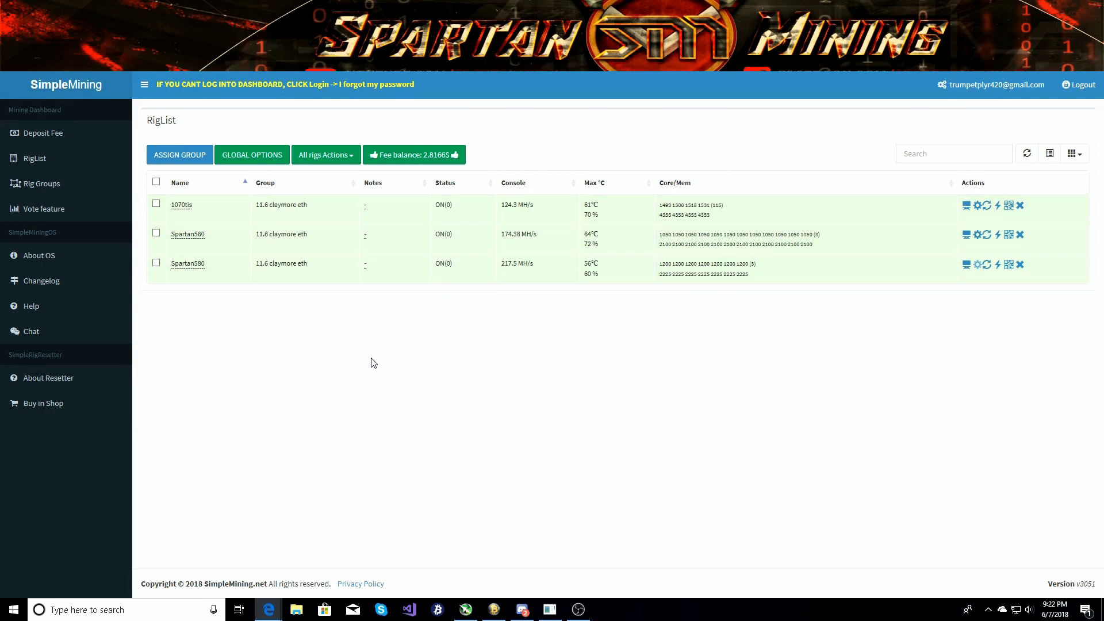
pyautogui.moveTo(356, 403)
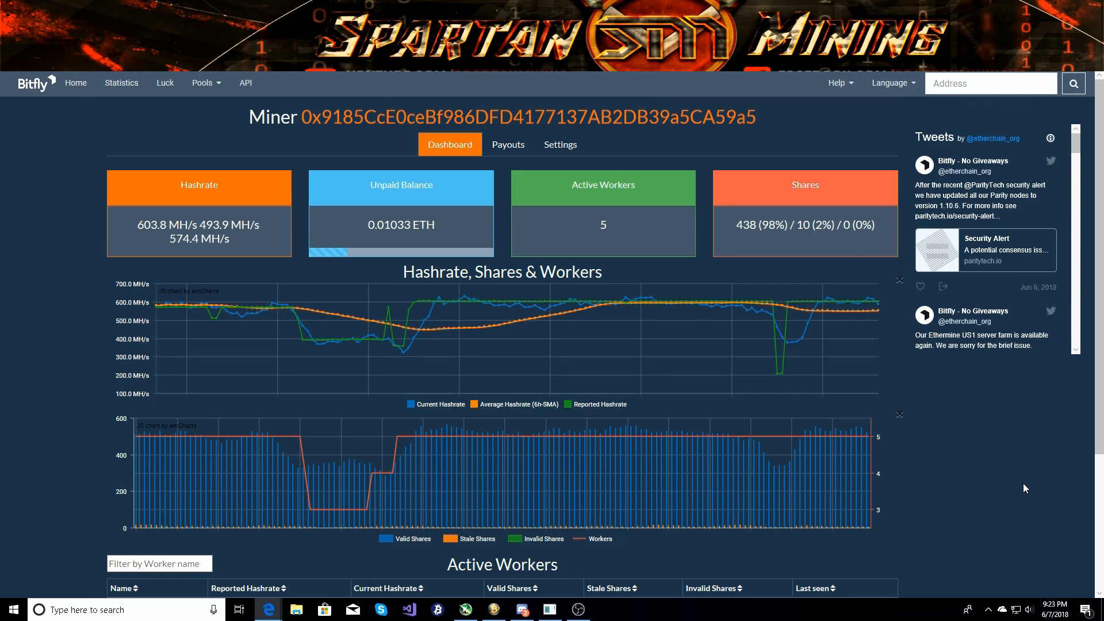
pyautogui.moveTo(155, 225)
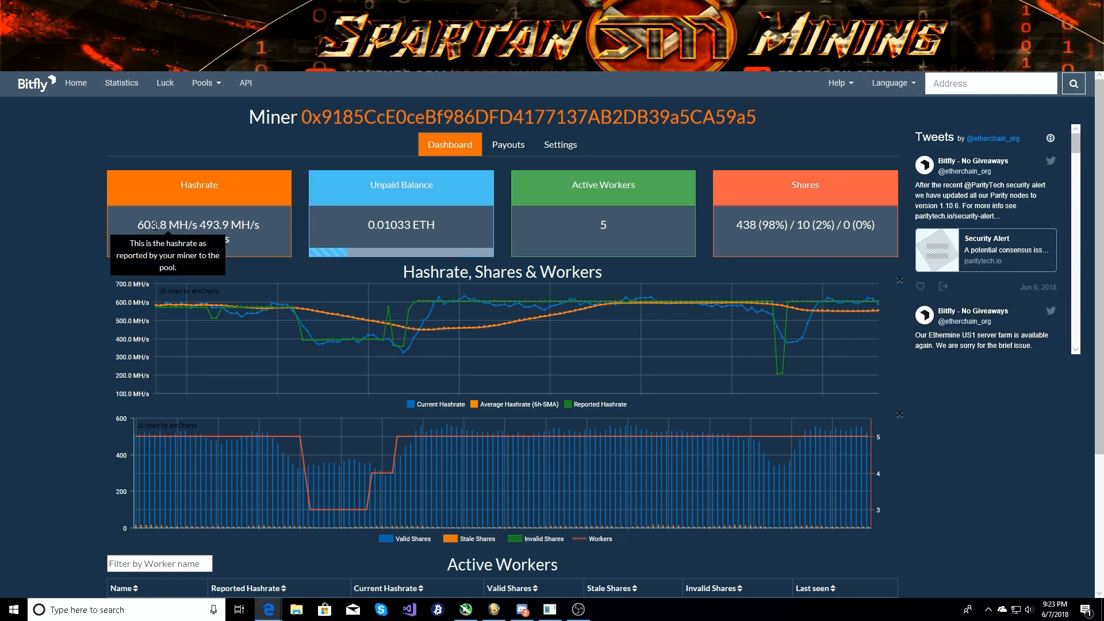
pyautogui.moveTo(80, 352)
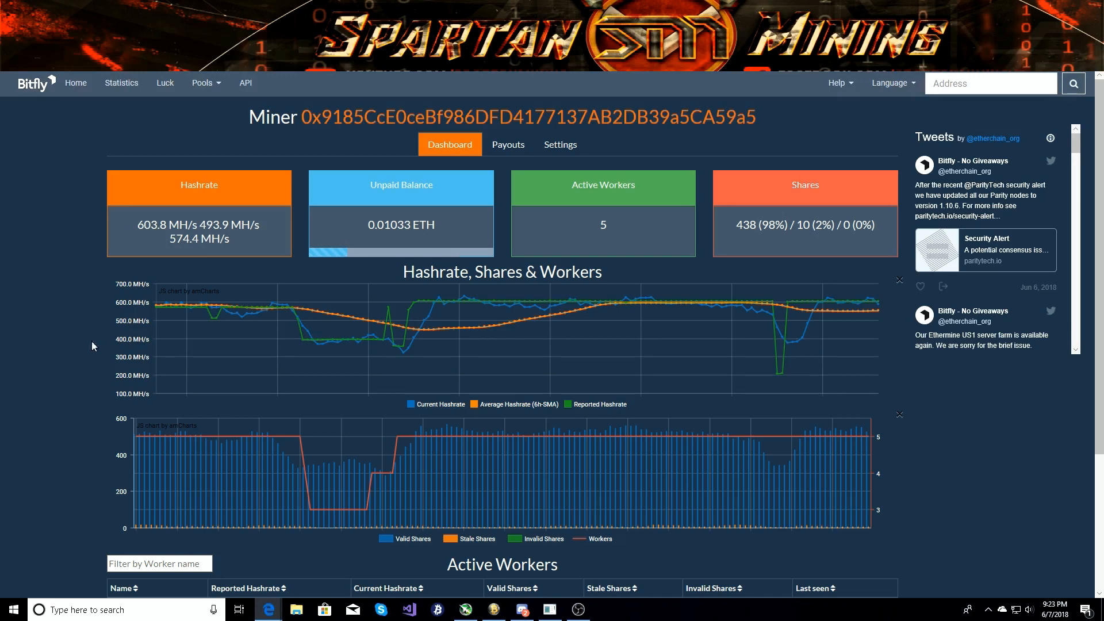
pyautogui.moveTo(161, 134)
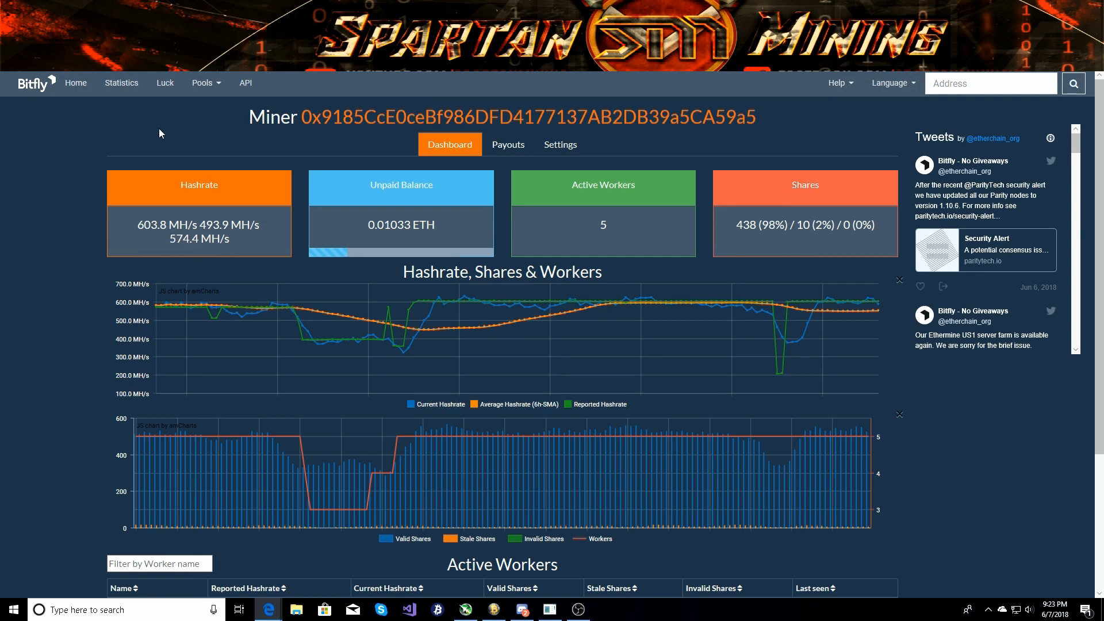
pyautogui.moveTo(135, 312)
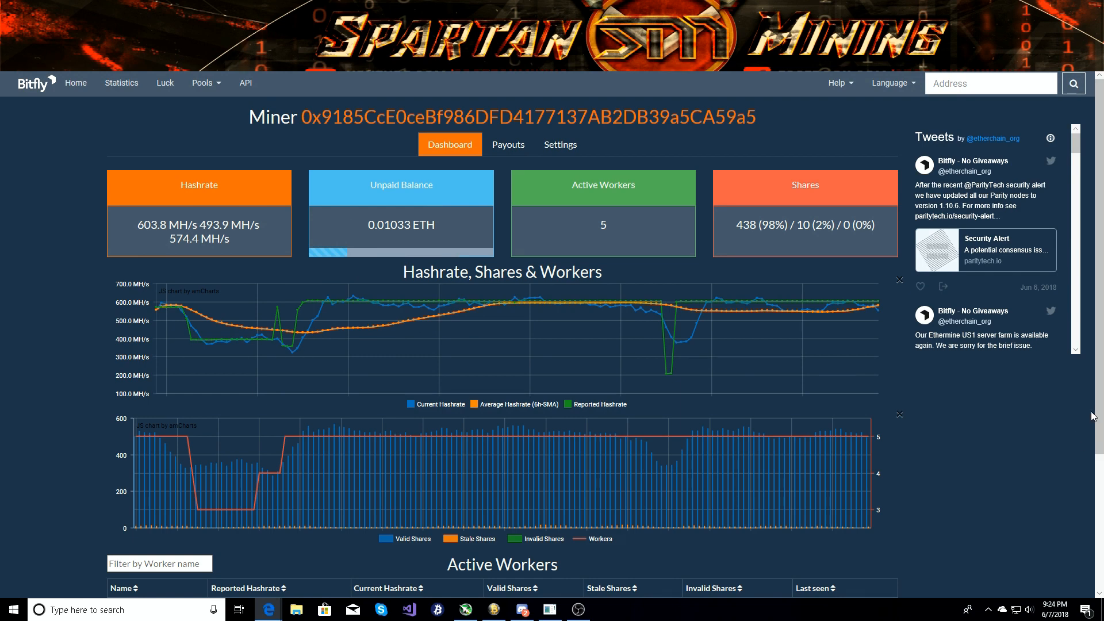
pyautogui.moveTo(960, 419)
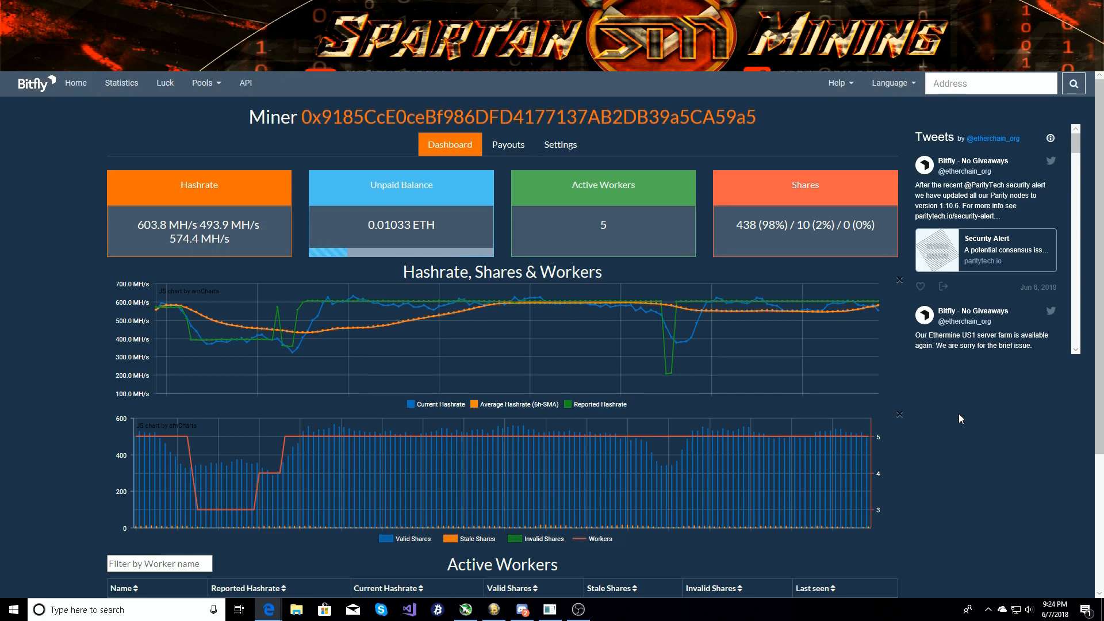
pyautogui.moveTo(890, 384)
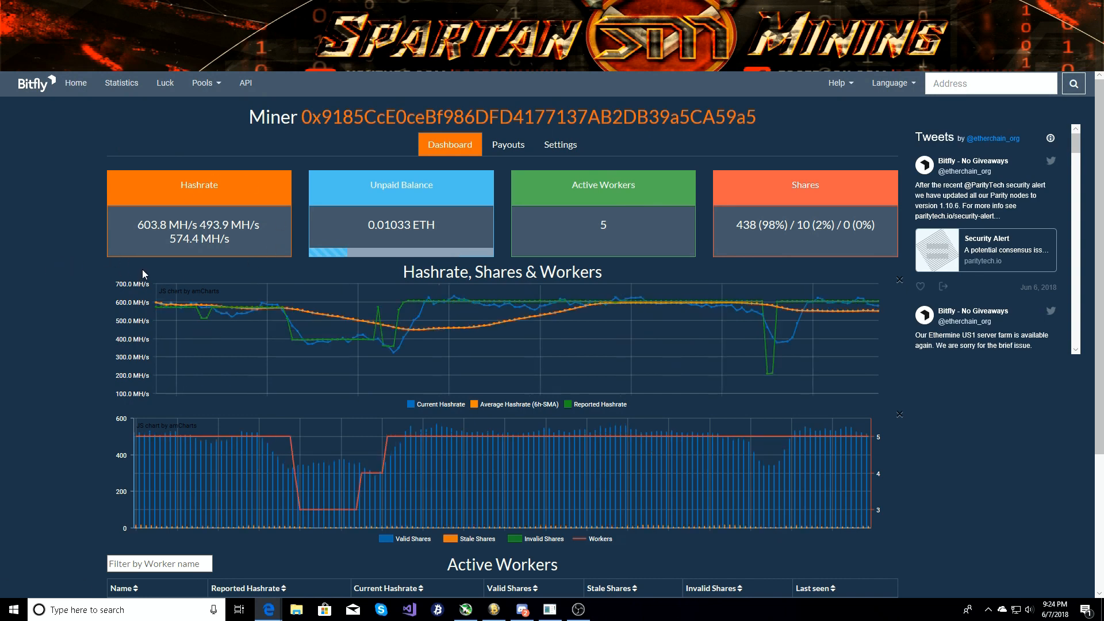
pyautogui.moveTo(131, 172)
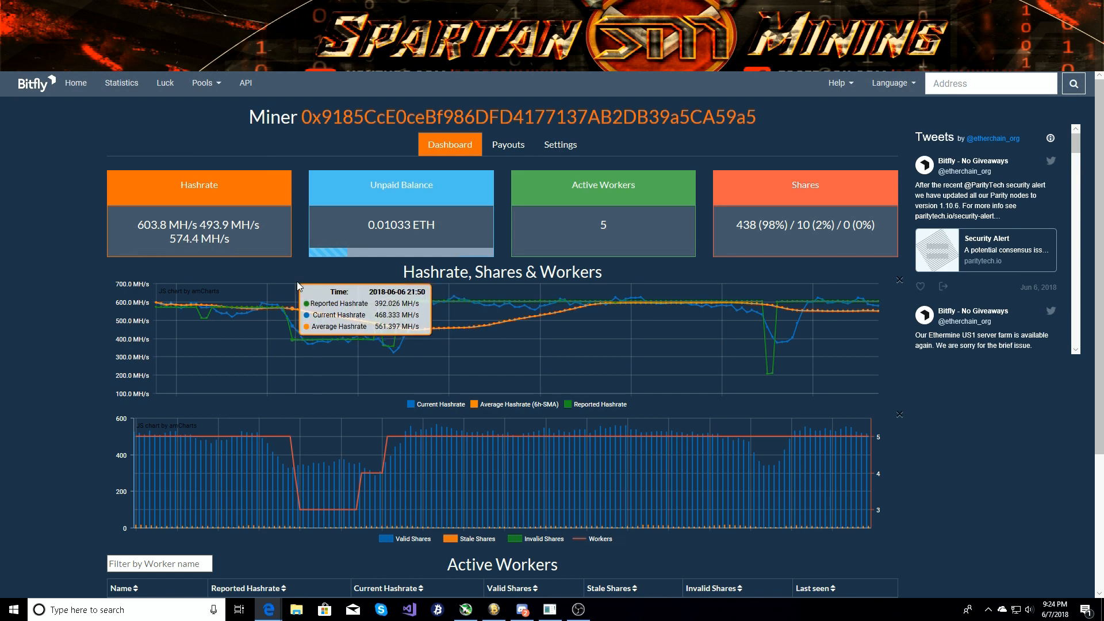
pyautogui.moveTo(266, 188)
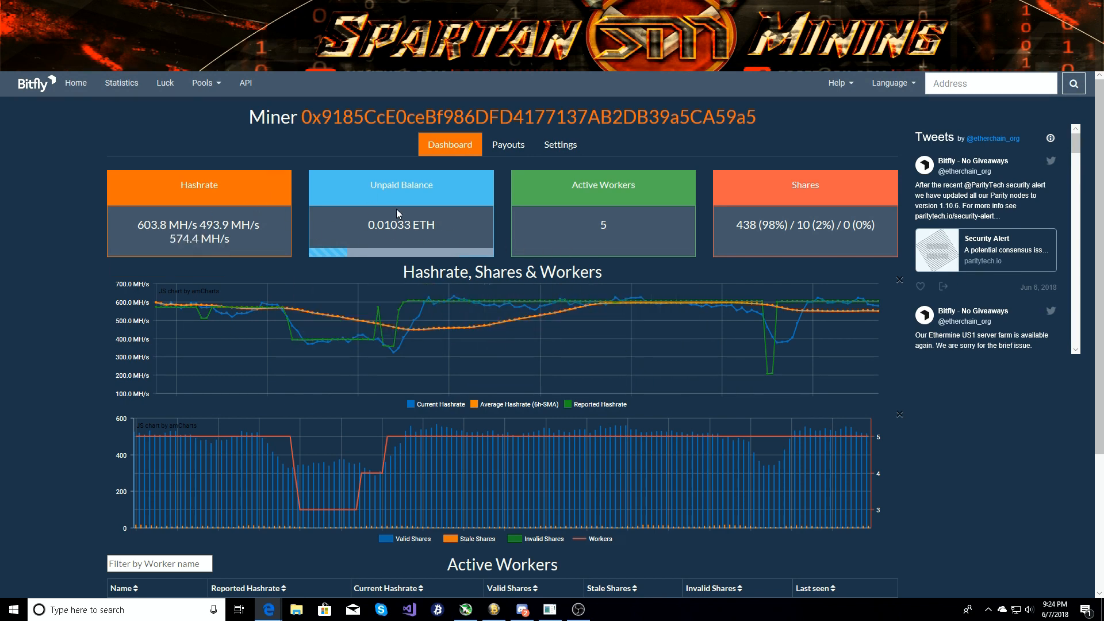
pyautogui.moveTo(504, 137)
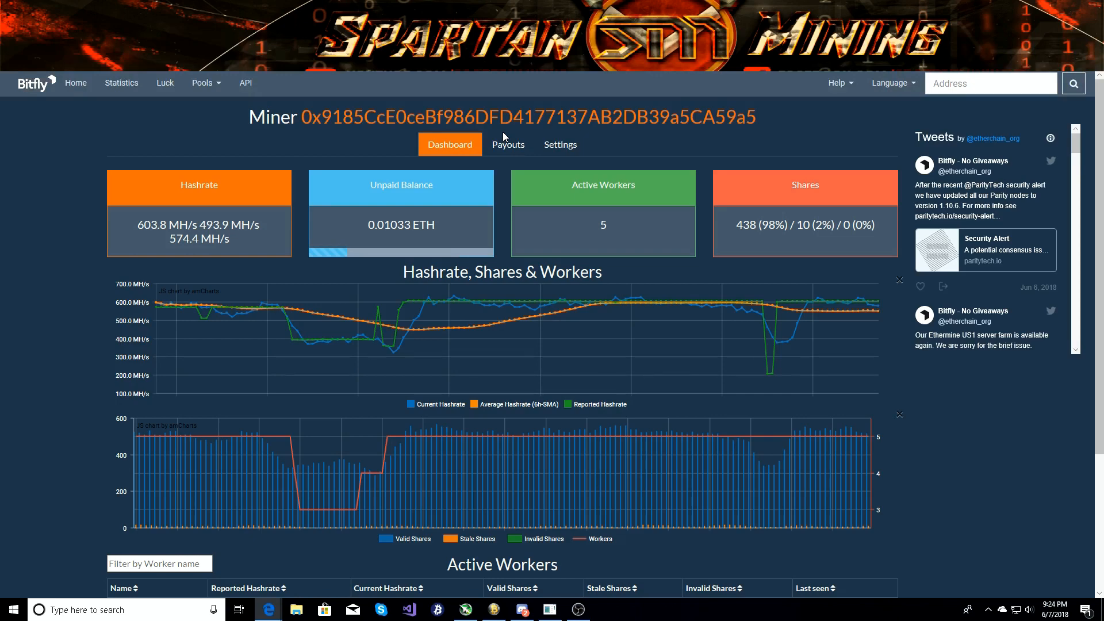